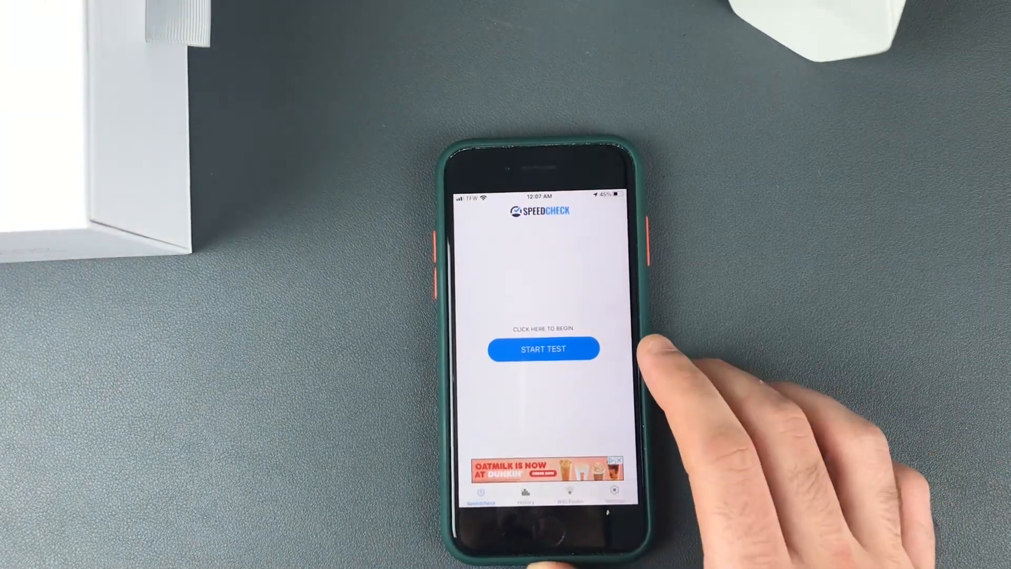
Run a baseline Wi‑Fi speed test in Speedcheck before activating the pods
click(542, 349)
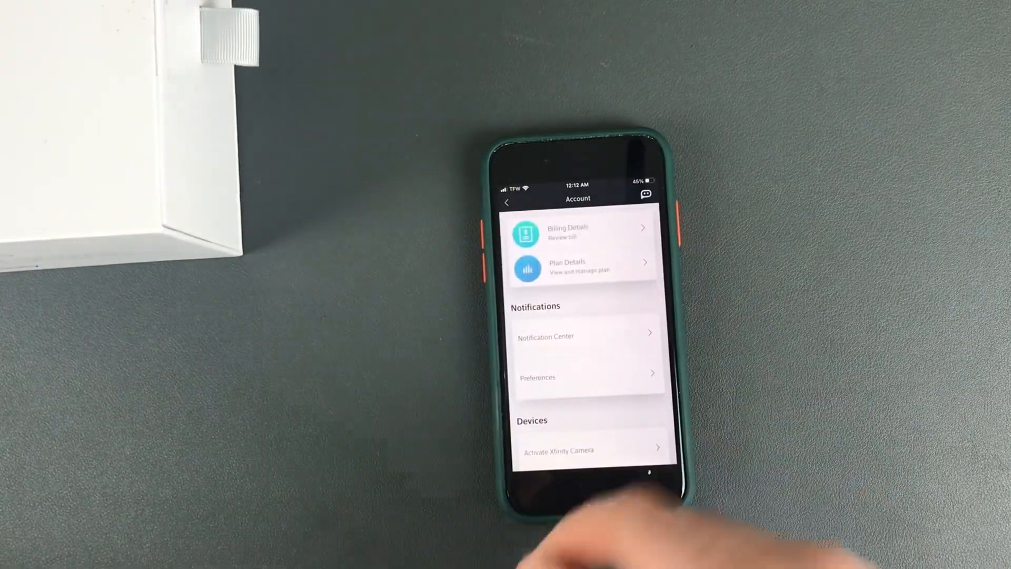
Start xFi Pod activation from Account's Devices section and reach the Plug In a Pod step
scroll(down, 3)
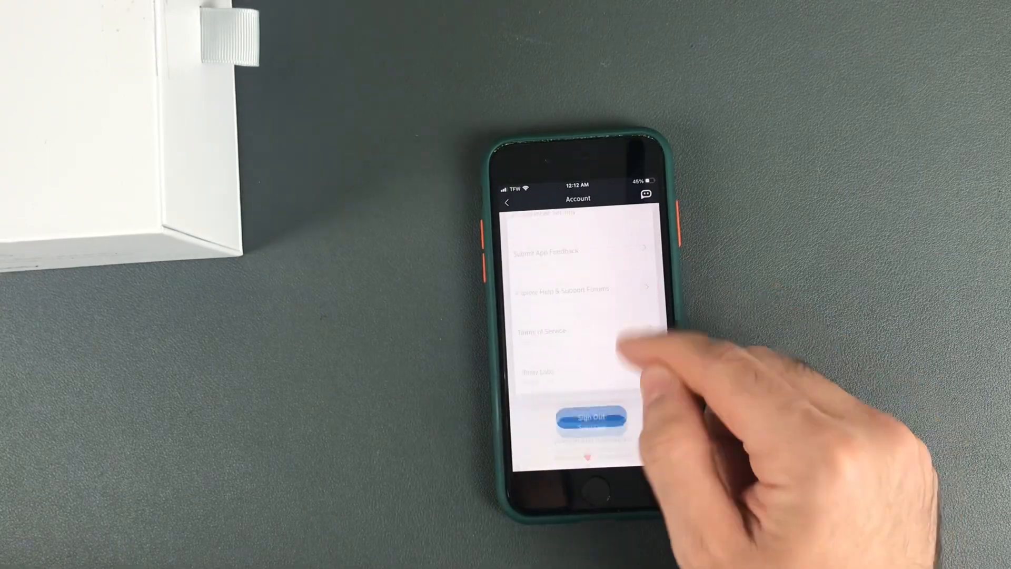
scroll(down, 3)
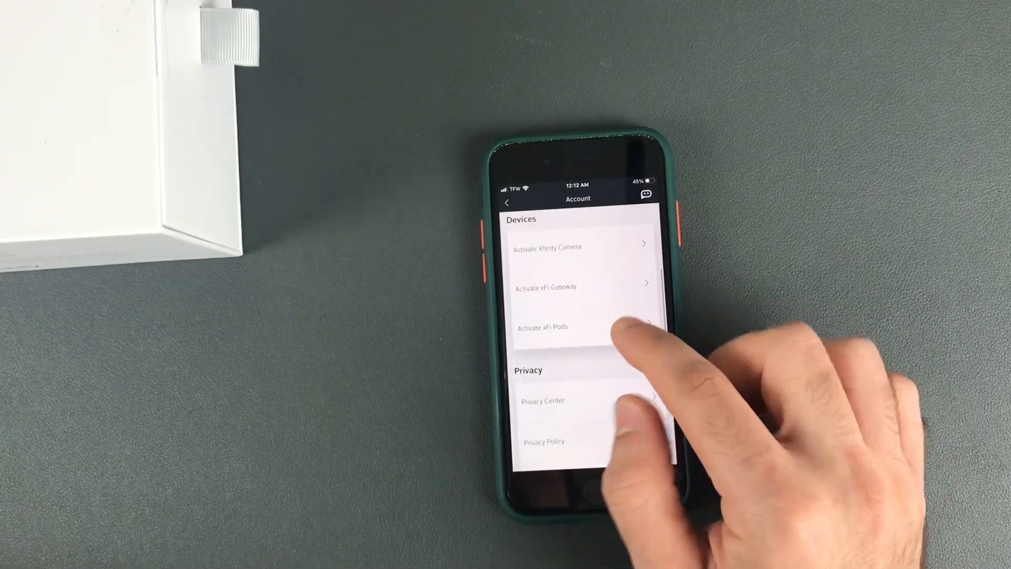
click(545, 326)
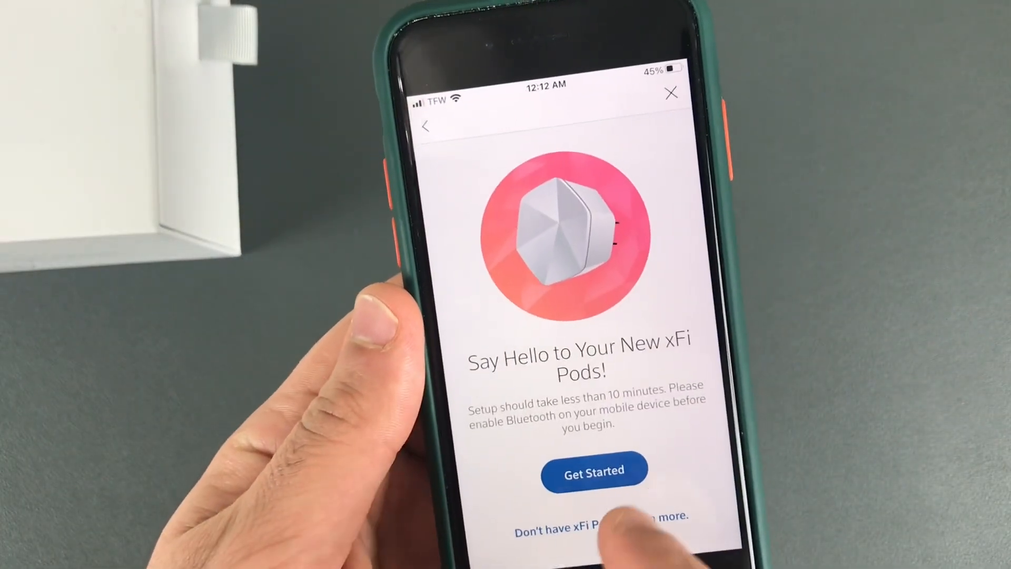
click(592, 470)
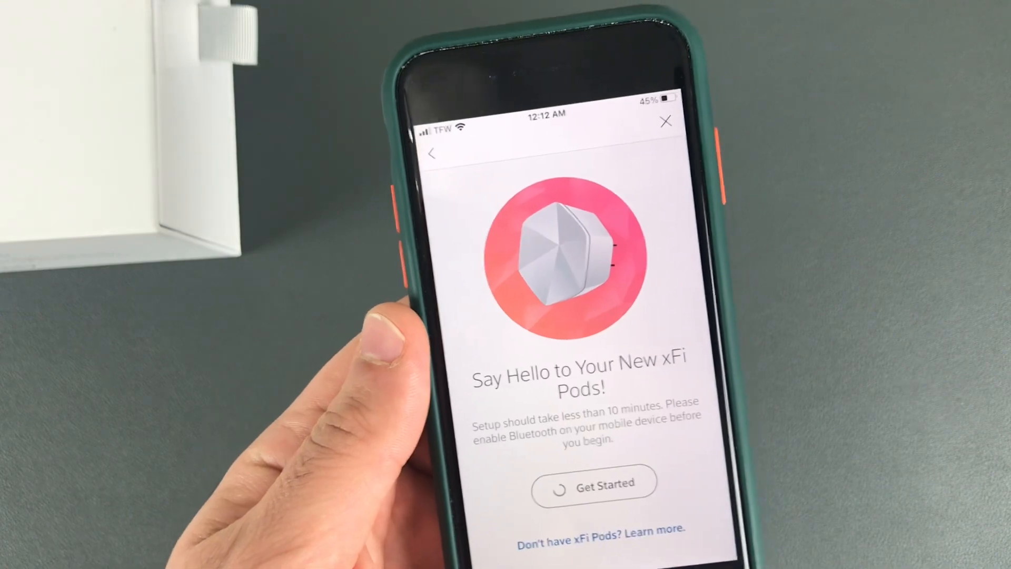
click(593, 482)
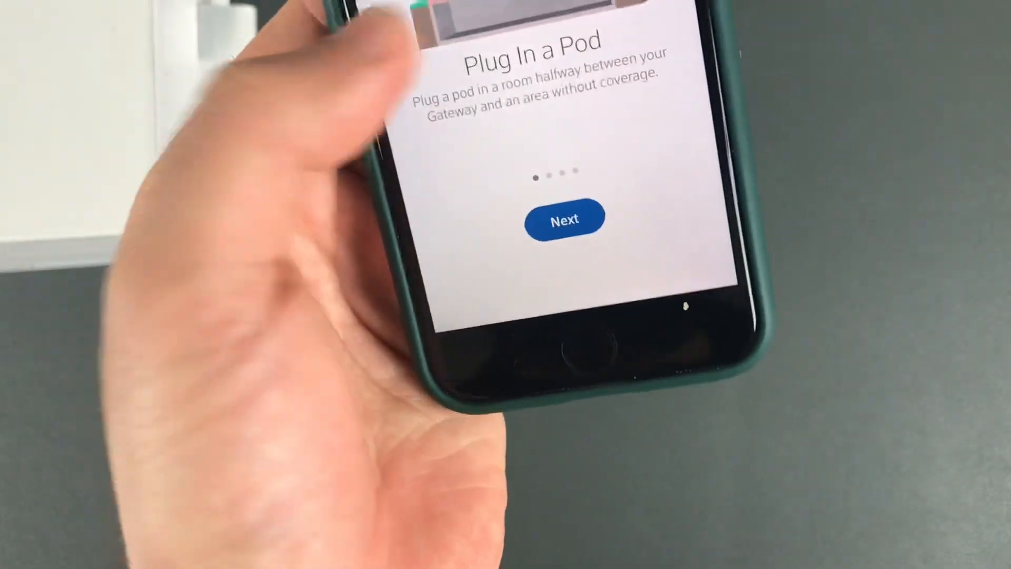
Advance through the plug-in and interference tips and the Place Remaining 2 Pods screen
click(565, 216)
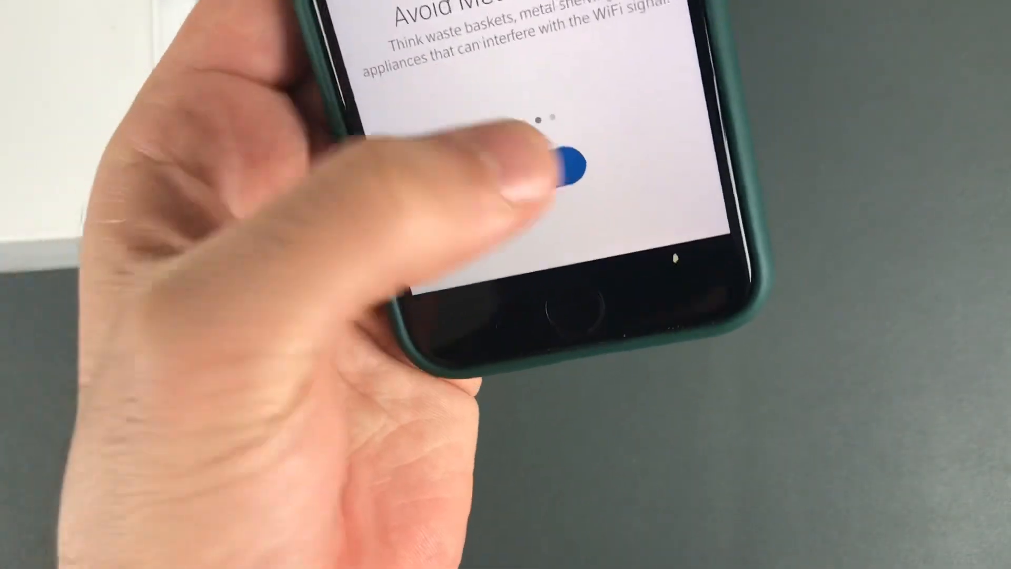
click(568, 164)
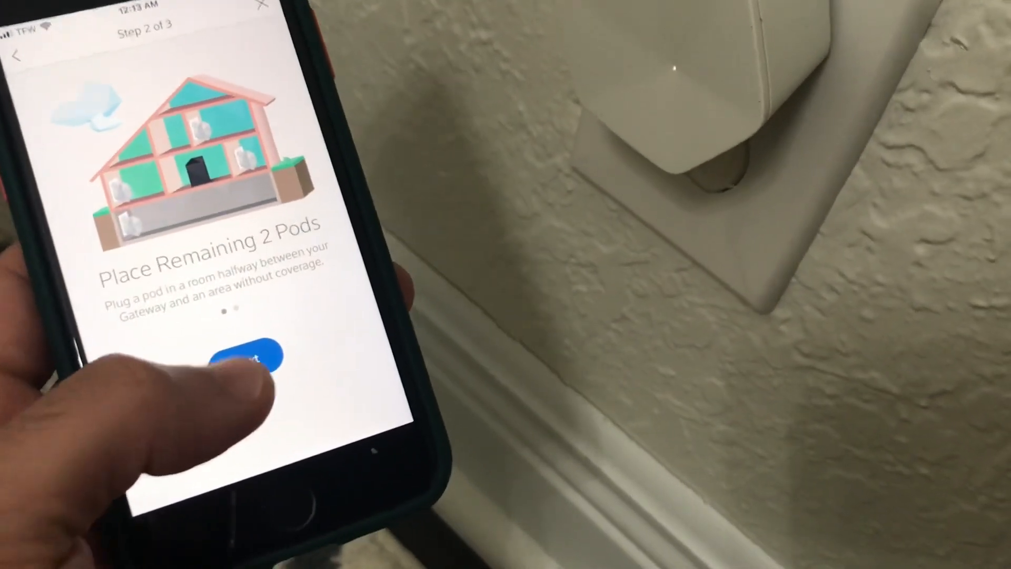
click(252, 354)
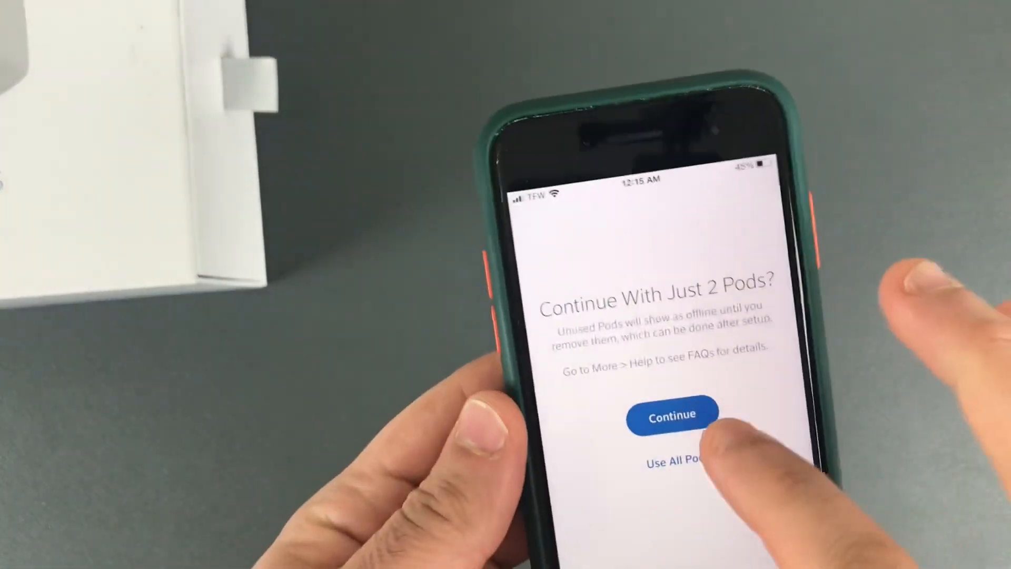
Continue with two pods, skip naming them, finish setup and return to the overview
click(672, 413)
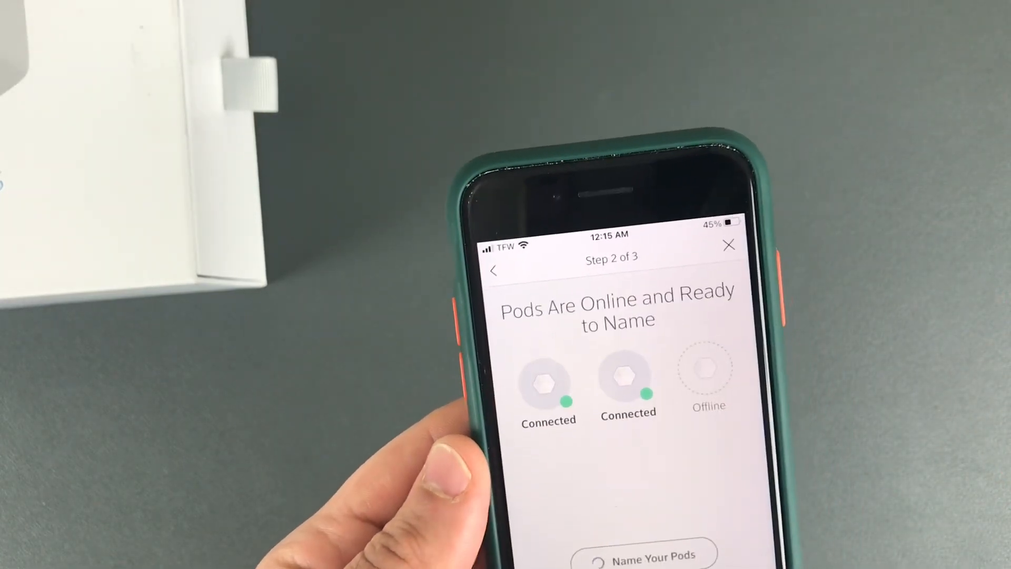
click(643, 556)
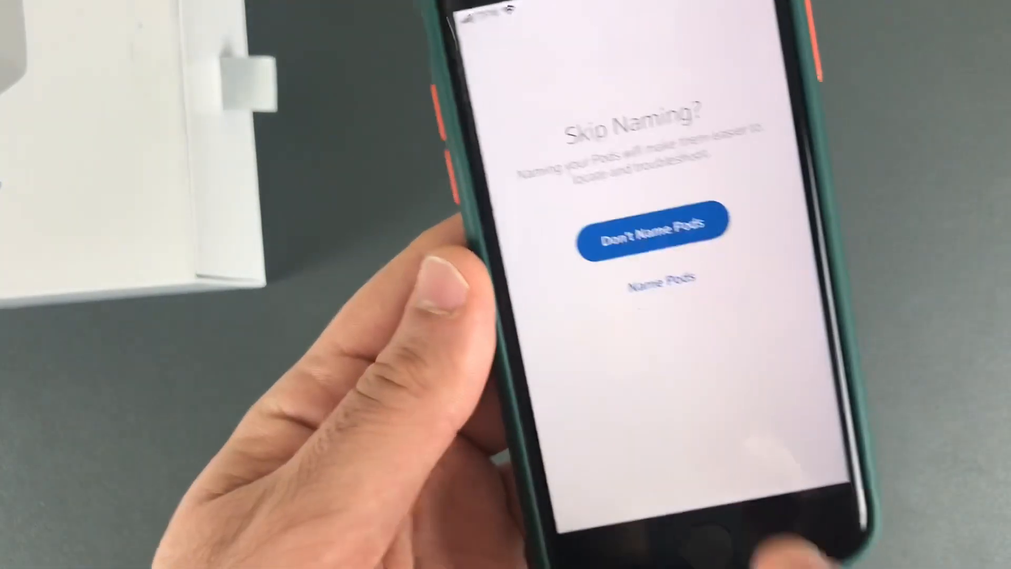
click(650, 233)
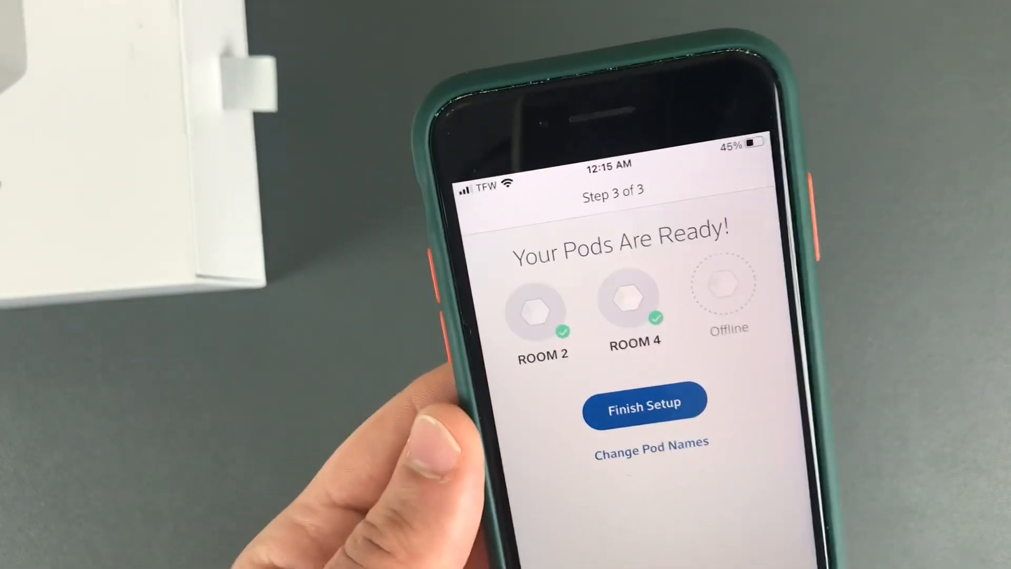
click(644, 401)
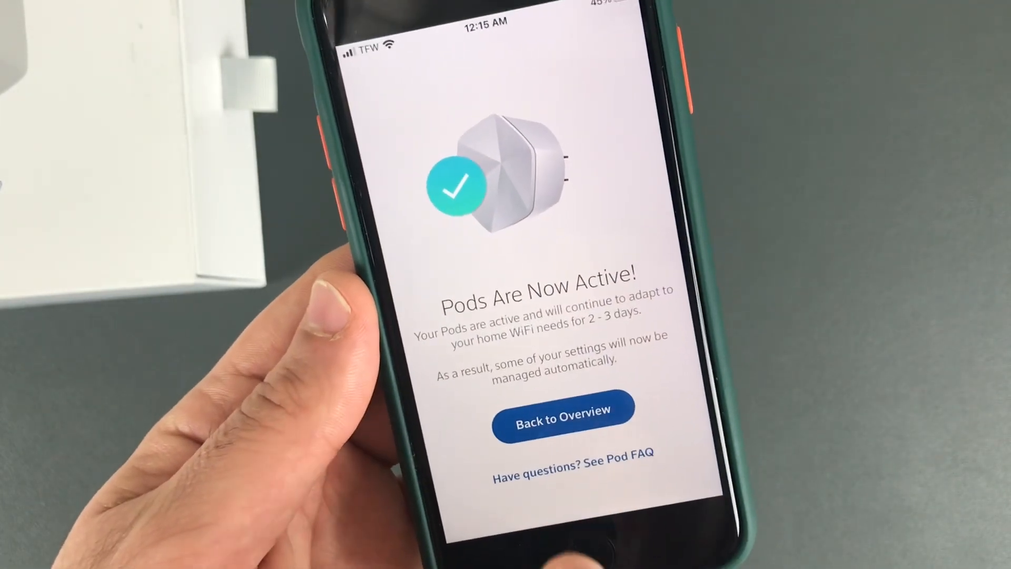
click(562, 413)
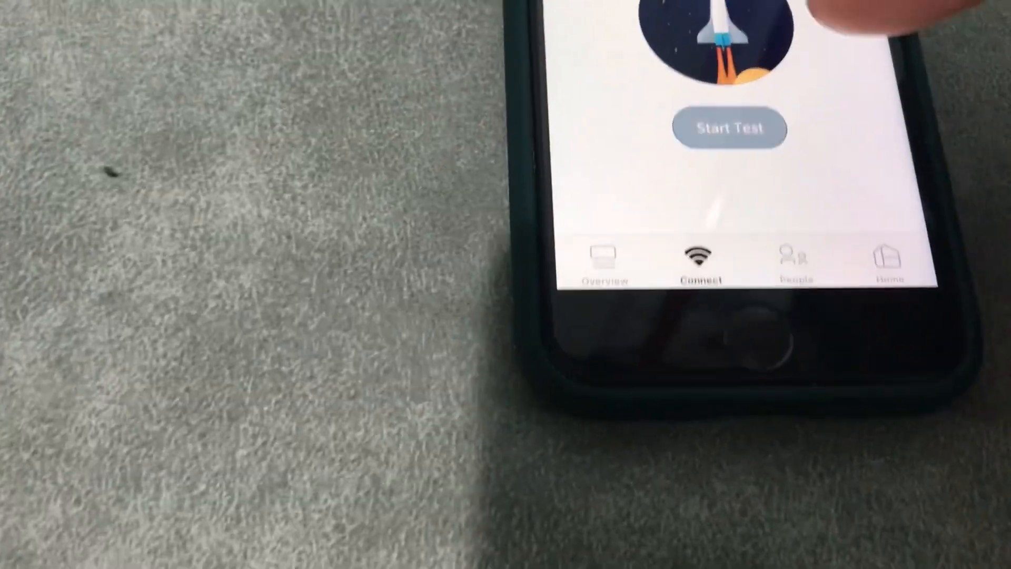
Run two speed tests to the phone with the pods now active
click(731, 128)
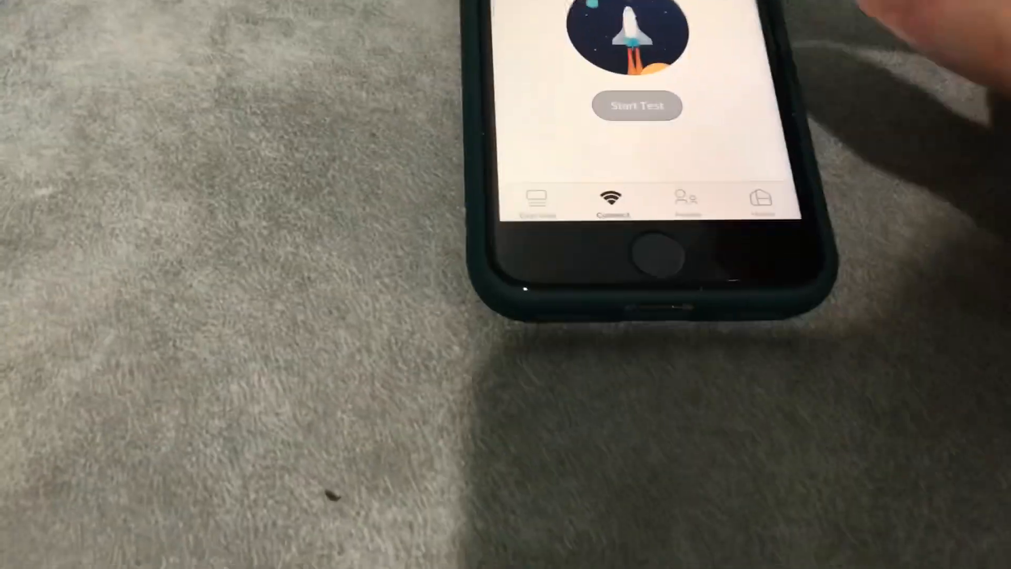
click(638, 105)
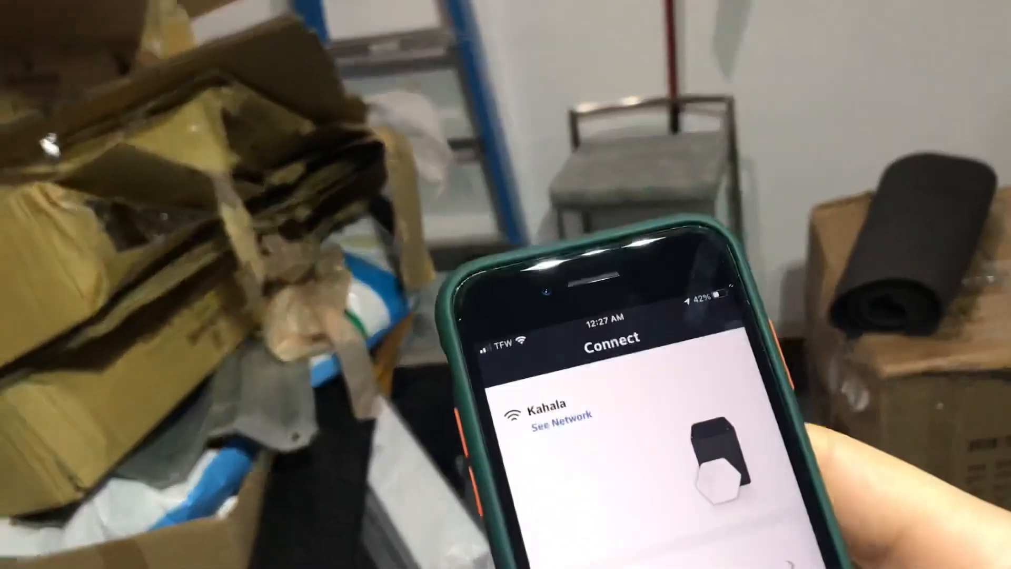
Run a garage speed test getting 80.6 Mbps download, then start another run
scroll(down, 3)
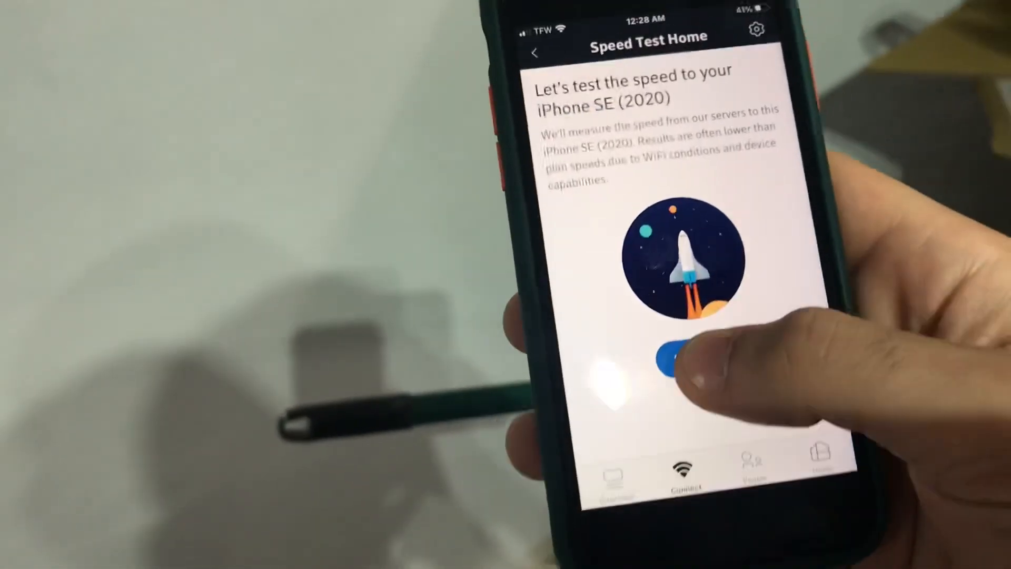
click(657, 361)
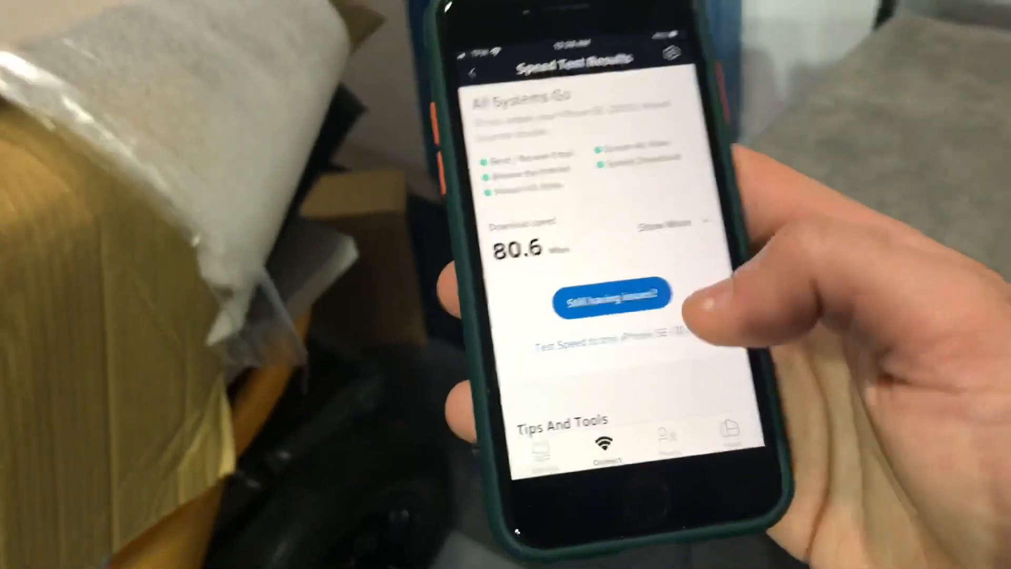
click(613, 303)
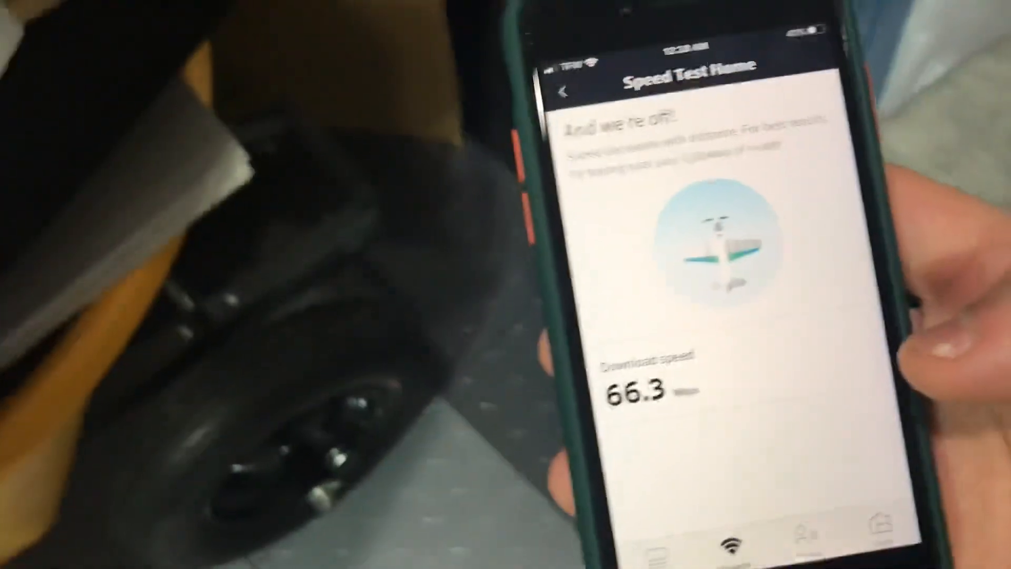